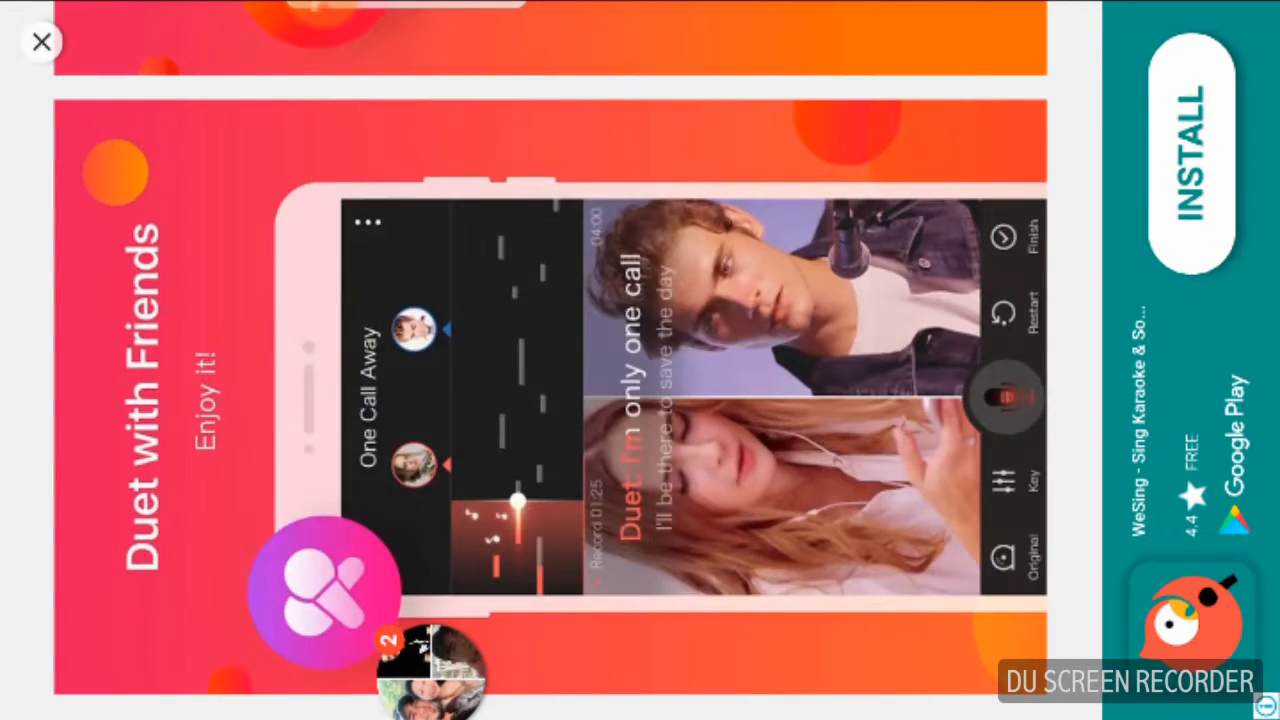
Close the karaoke app advertisement to return to the Slendrina level list.
{"action": "left_click", "coordinate": [41, 42]}
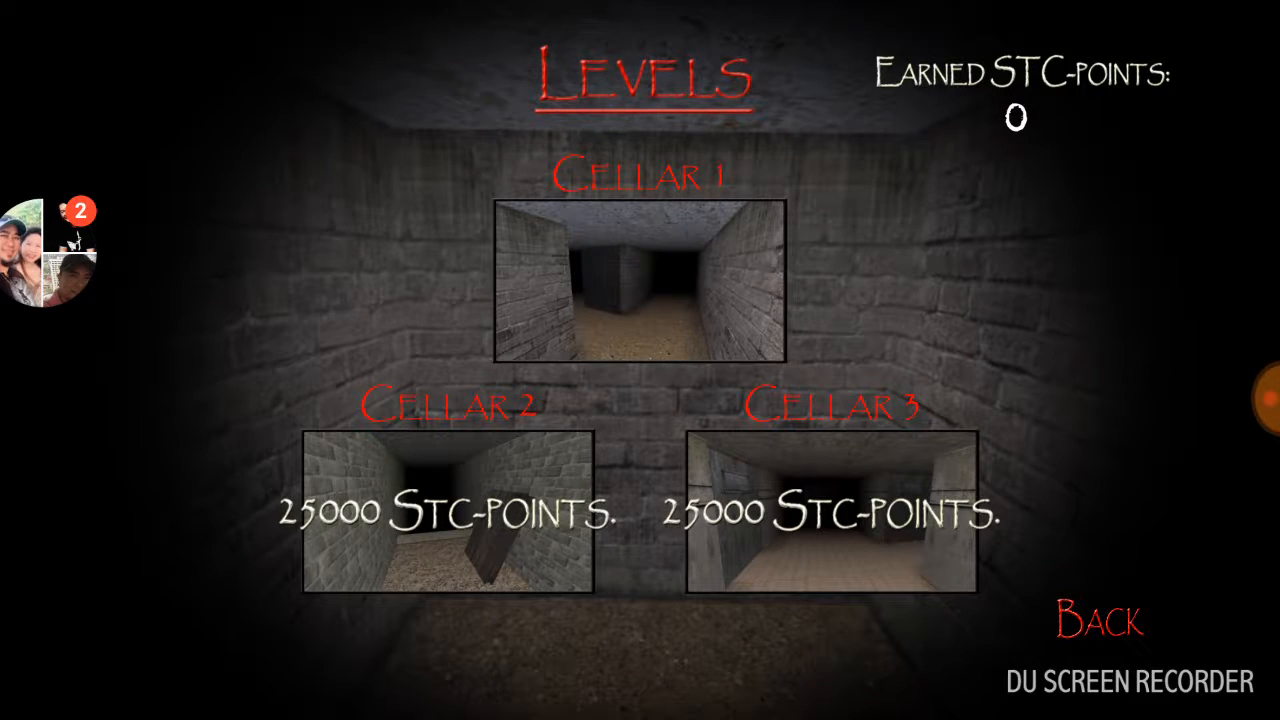
Start the Cellar 1 level from the Levels screen.
{"action": "left_click", "coordinate": [639, 279]}
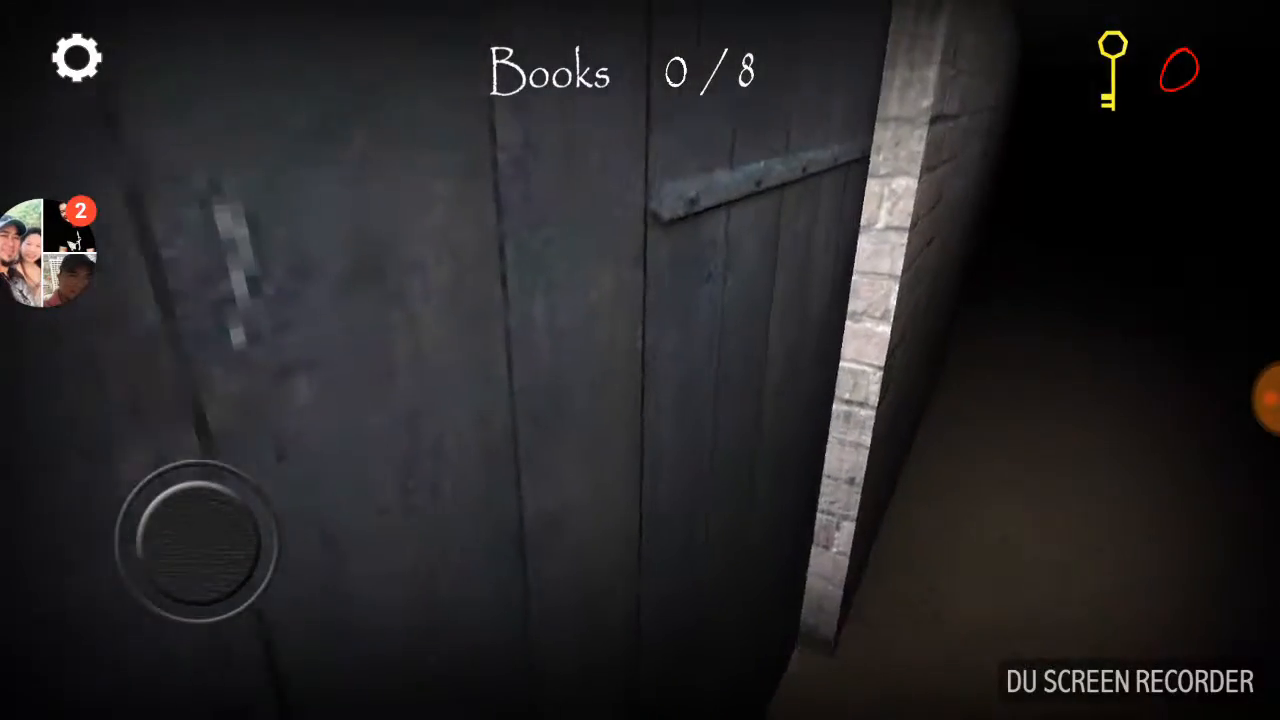
Look around the dark corridor beside the heavy wooden door.
{"action": "left_click_drag", "start_coordinate": [185, 545], "coordinate": [150, 465]}
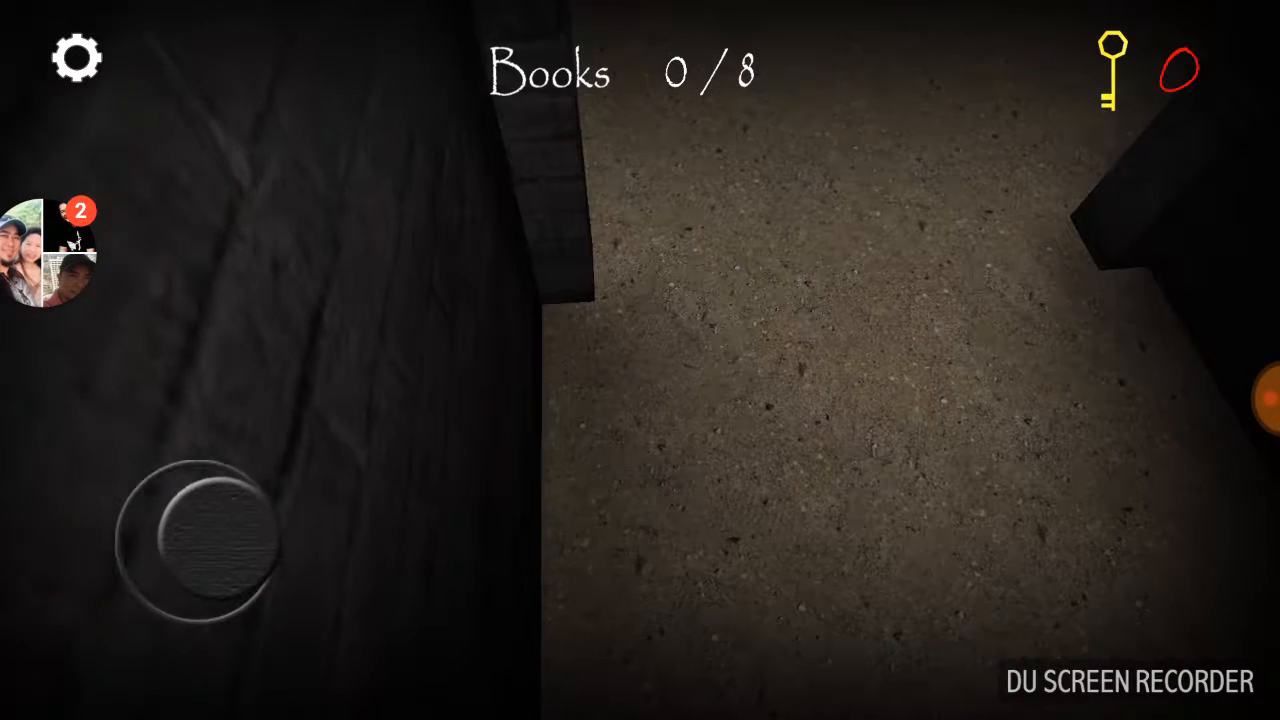
Walk forward along the sandy corridor, then pause to show the controls-sensitivity screen.
{"action": "left_click_drag", "start_coordinate": [195, 540], "coordinate": [230, 540]}
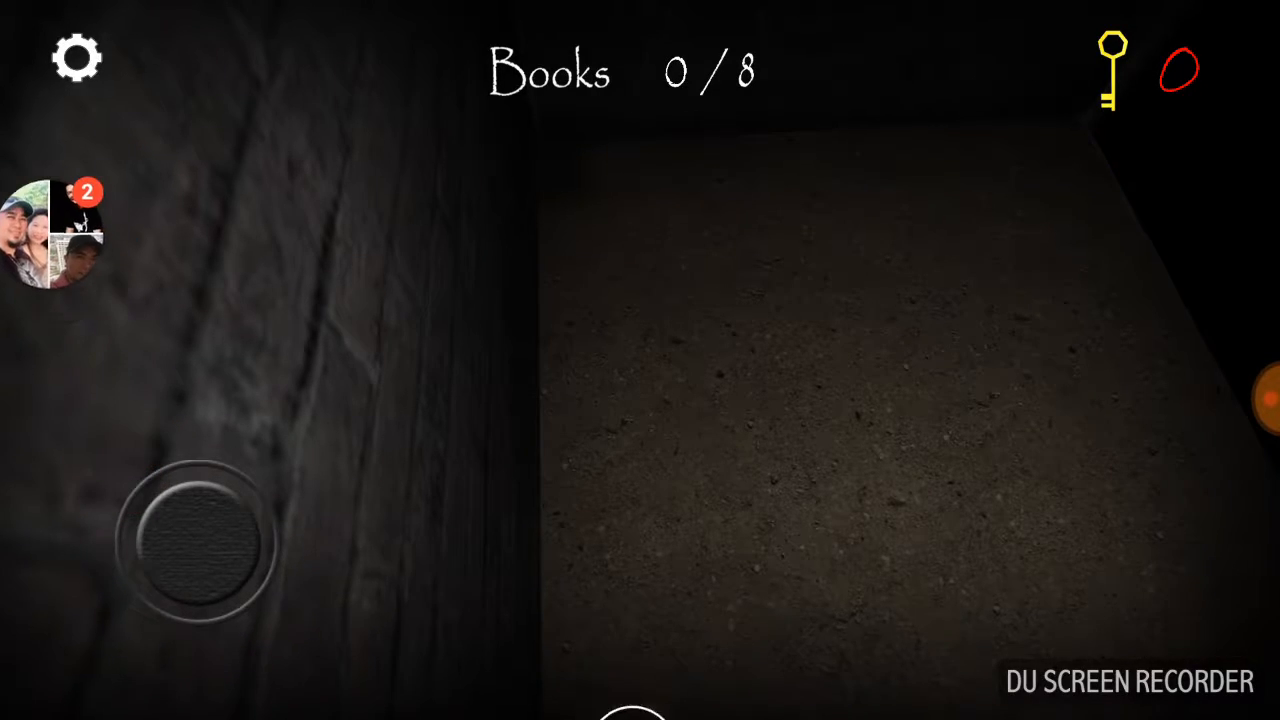
{"action": "left_click", "coordinate": [77, 57]}
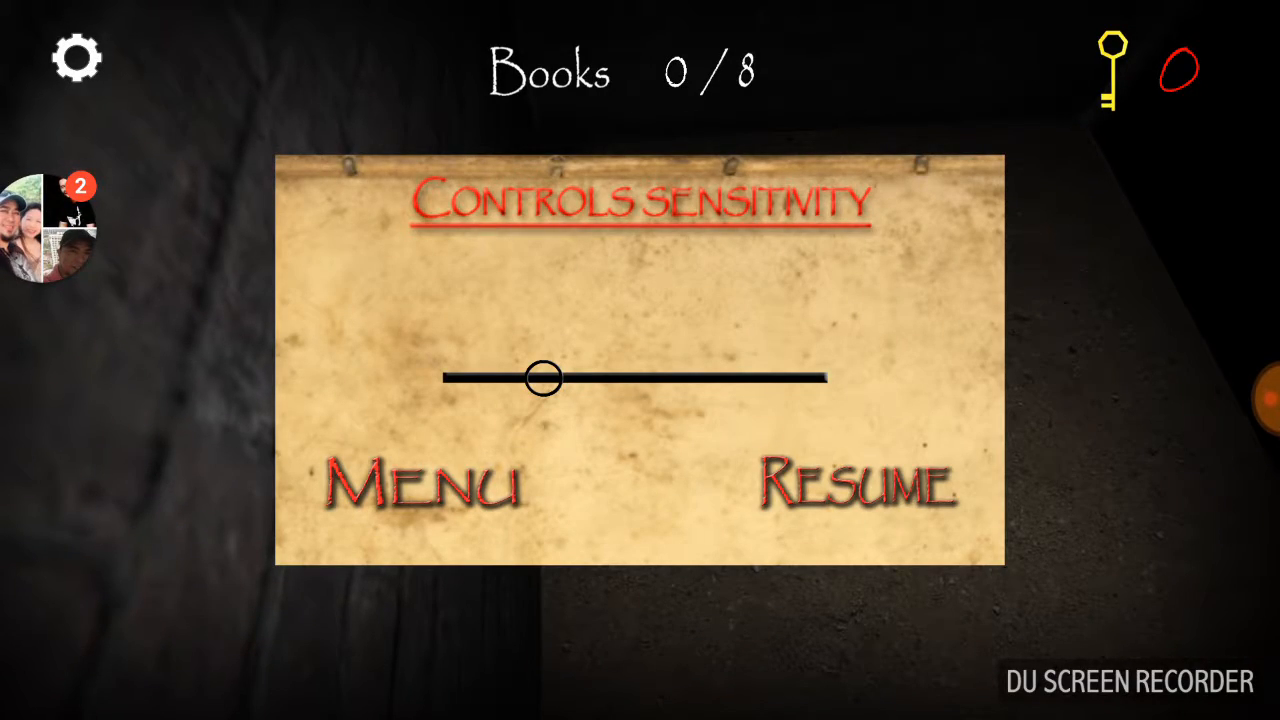